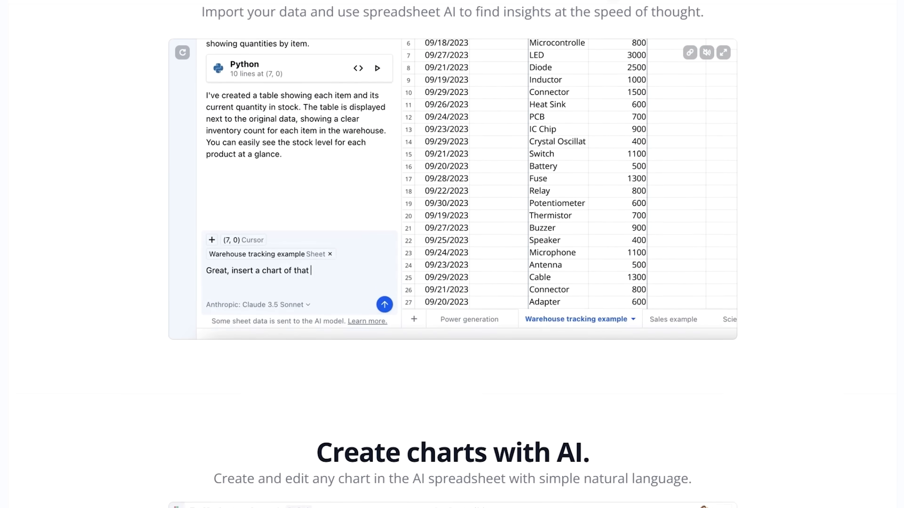
pyautogui.scroll(-3)
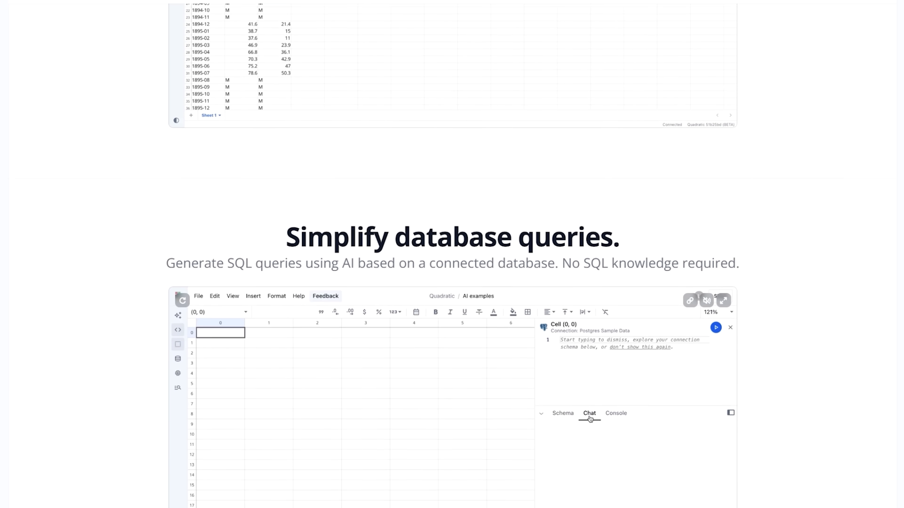